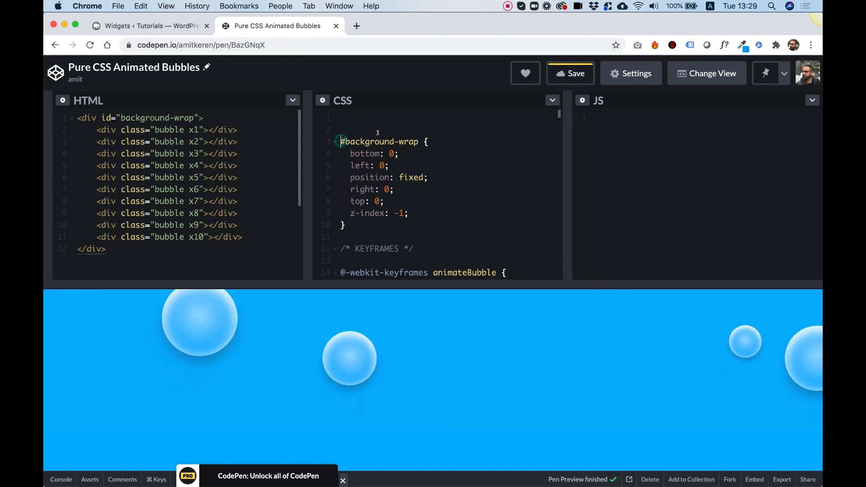
- Change the #background-wrap rule's position from fixed to absolute
left_click(570, 73)
type("absolut")
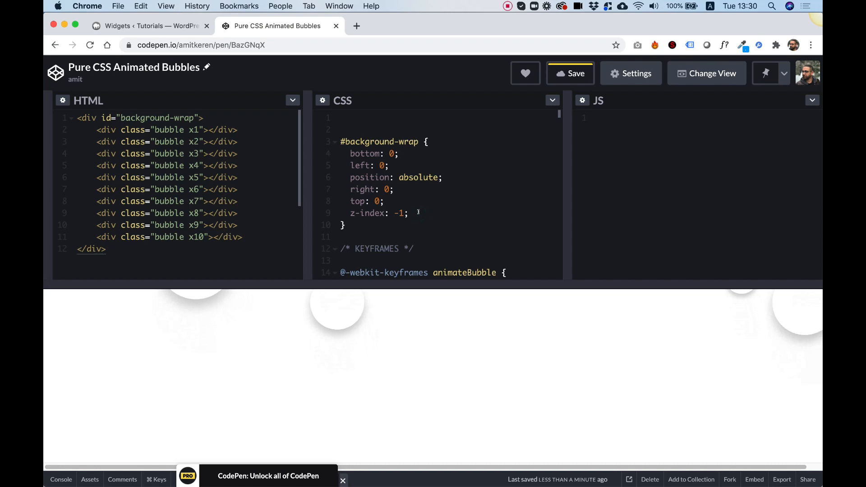
- Add overflow: hidden to the #background-wrap rule and save the pen
type("over")
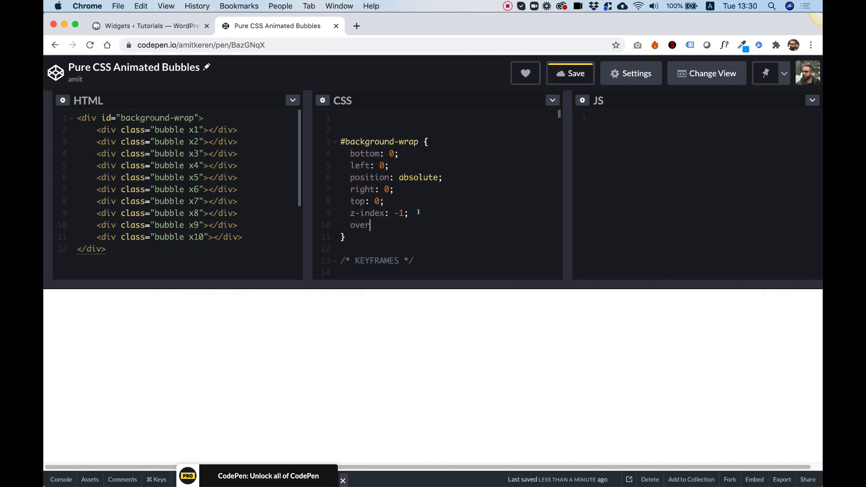
type("flow:")
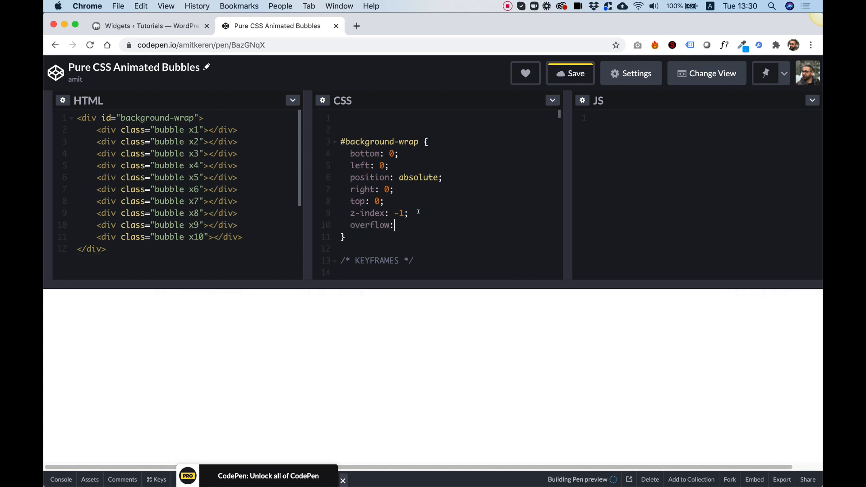
type("hidden")
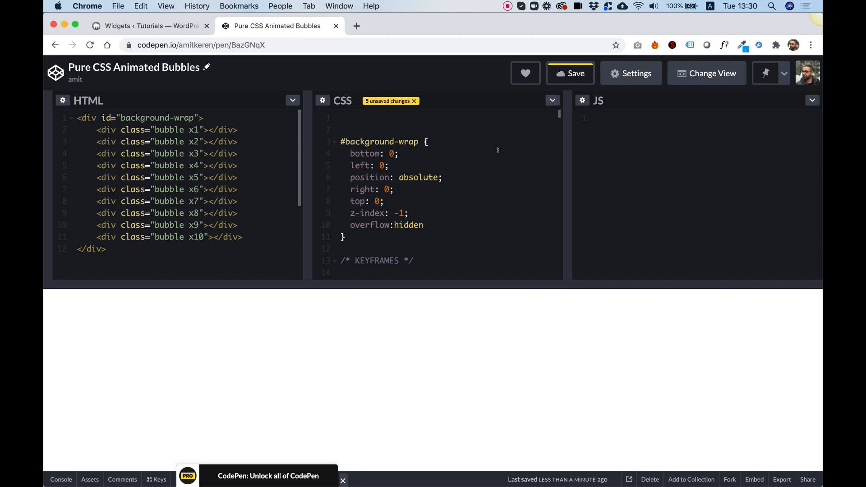
left_click(570, 73)
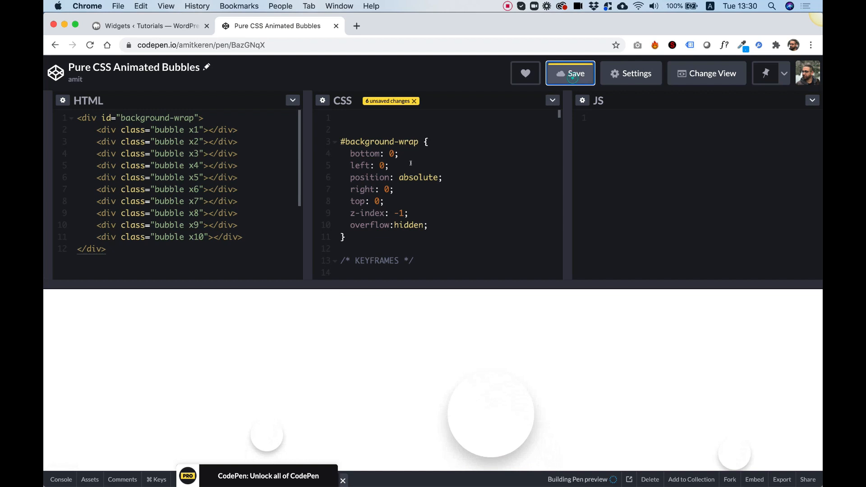
left_click(570, 73)
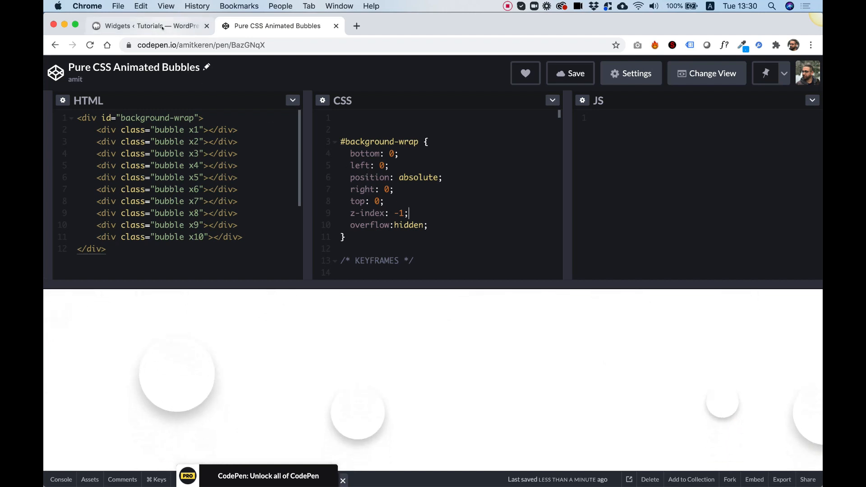
- Switch to WordPress and open Unlimited Elements > Background Widgets
left_click(149, 25)
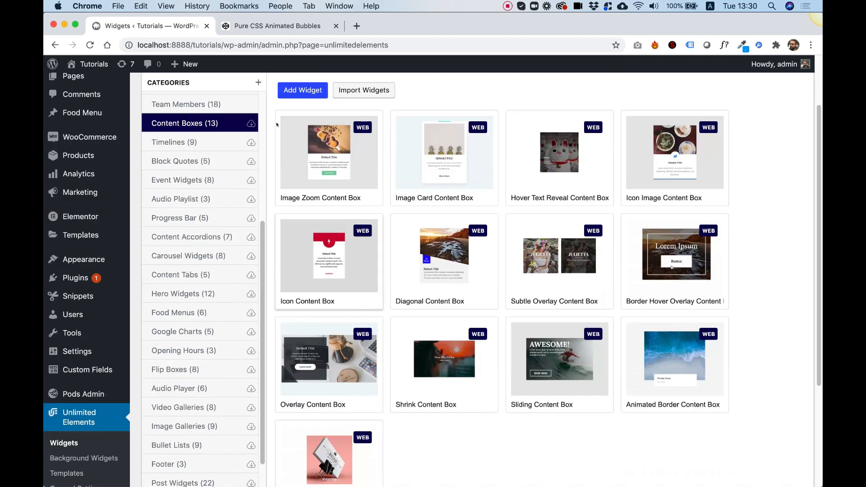
scroll("down", 3)
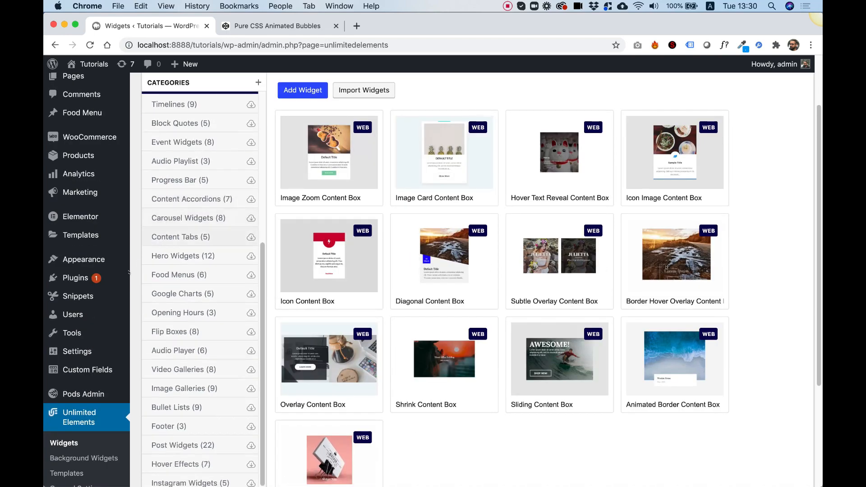
scroll("down", 3)
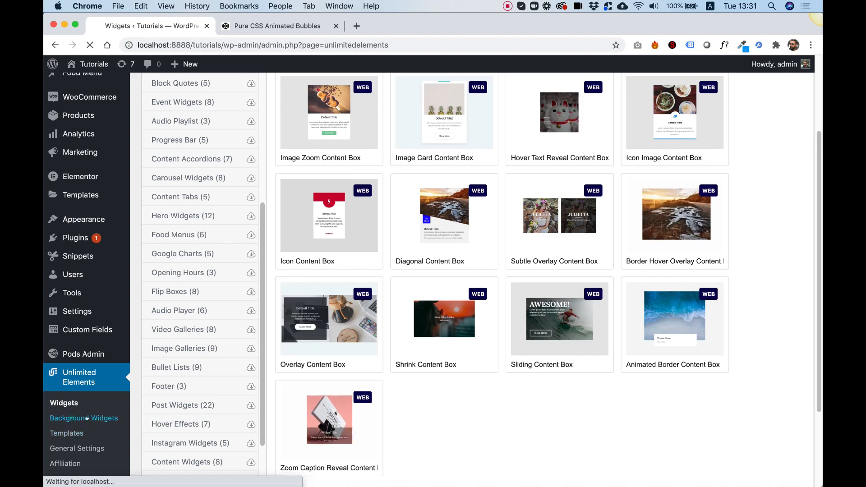
left_click(84, 418)
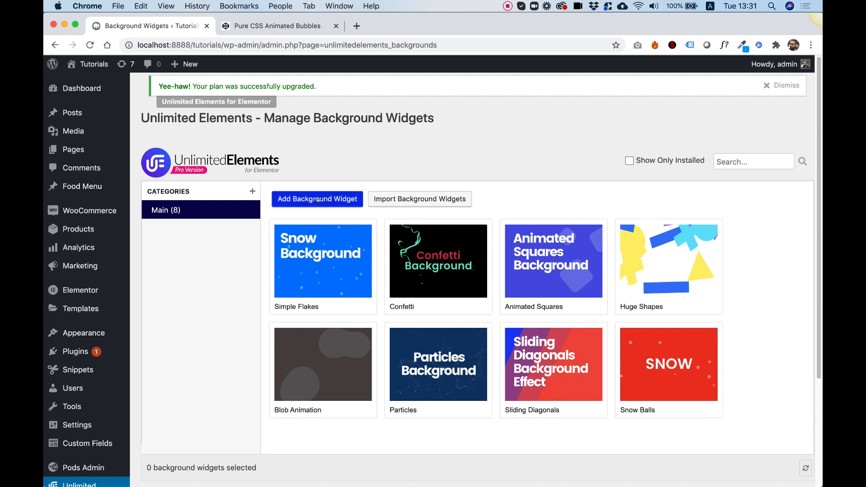
- Add a new background widget titled 'Bubble Background'
left_click(317, 199)
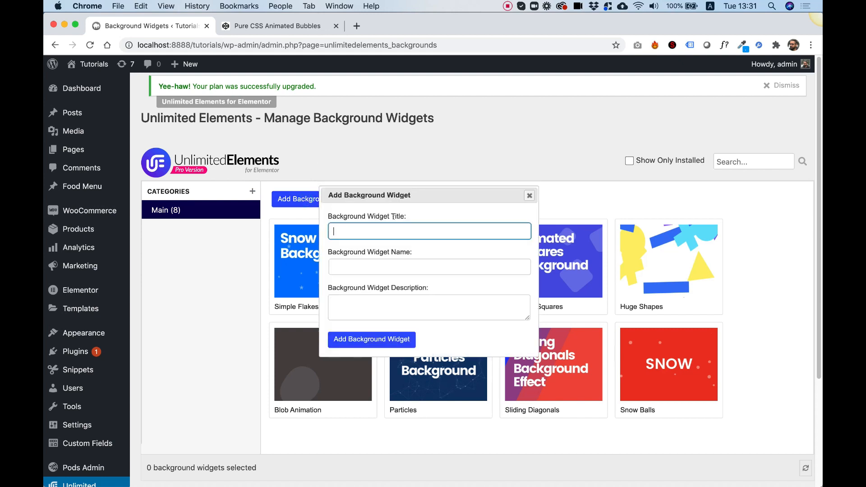
type("Bubble")
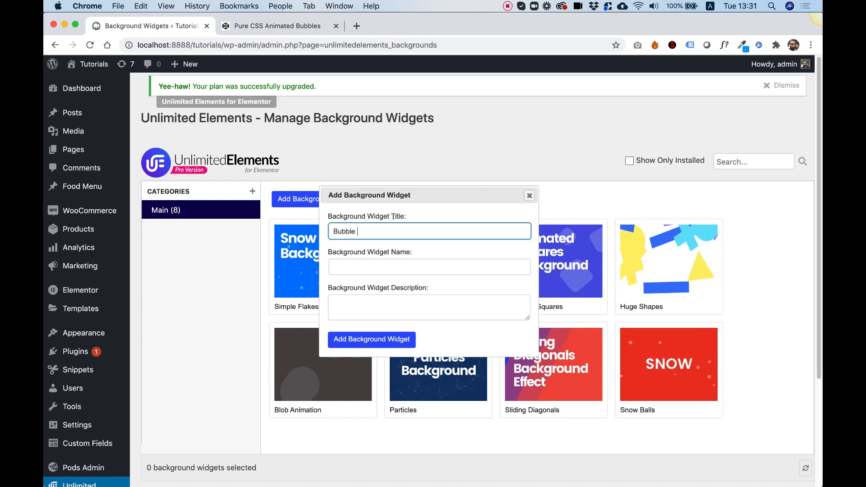
type("Background")
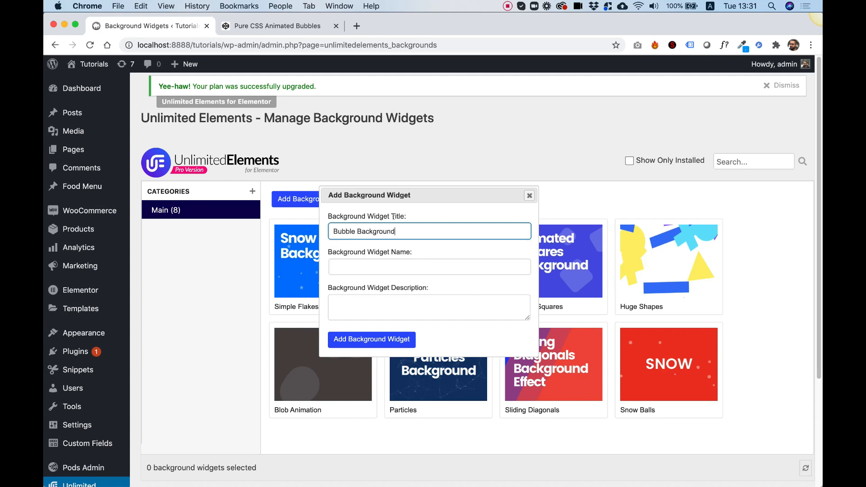
left_click(371, 340)
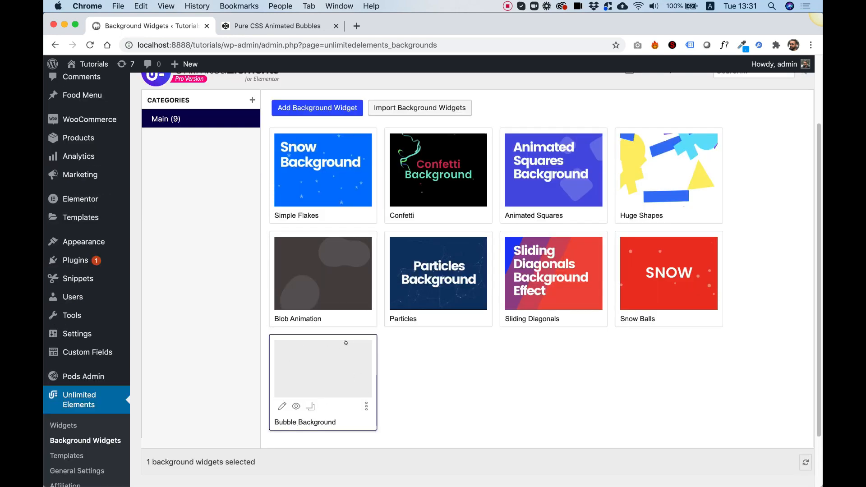
- Open the Bubble Background widget's editor on its HTML code
left_click(323, 368)
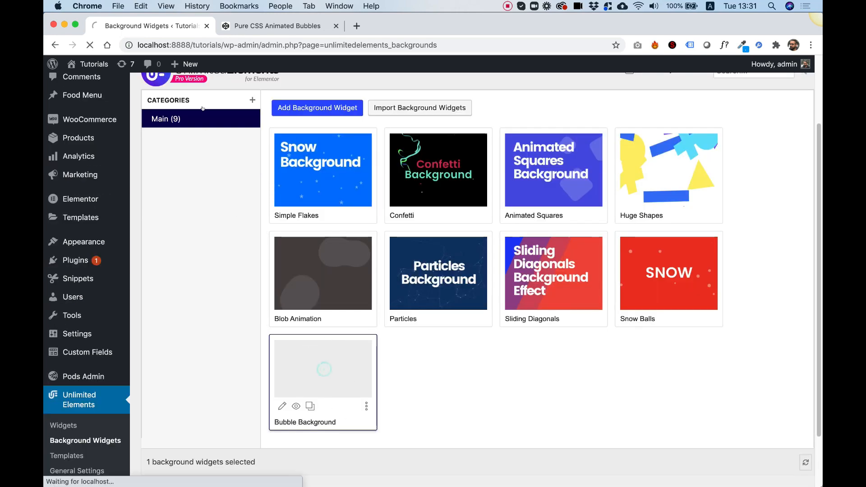
left_click(281, 406)
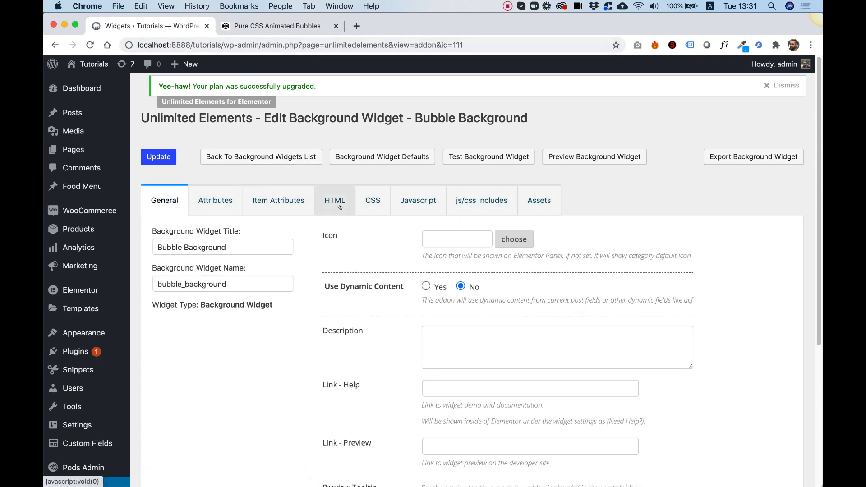
left_click(335, 199)
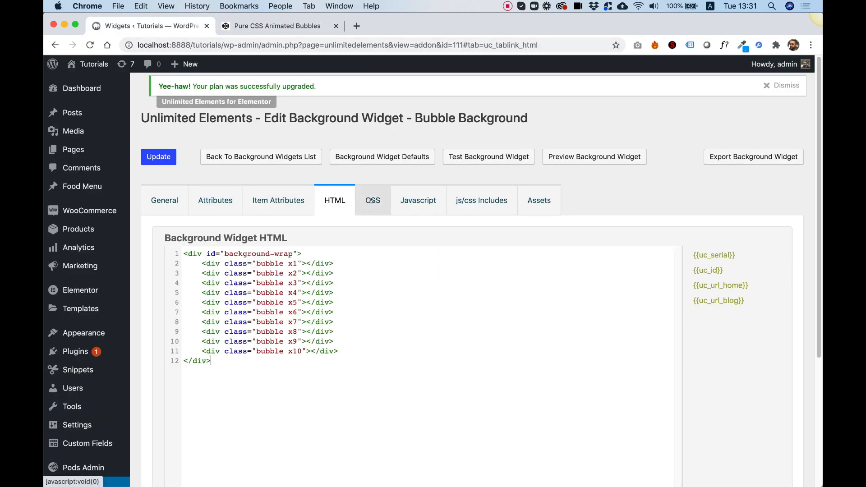
- Replace background-wrap with {{uc_id}} in the widget HTML and verify the #{{uc_id}} CSS selector
left_click(276, 26)
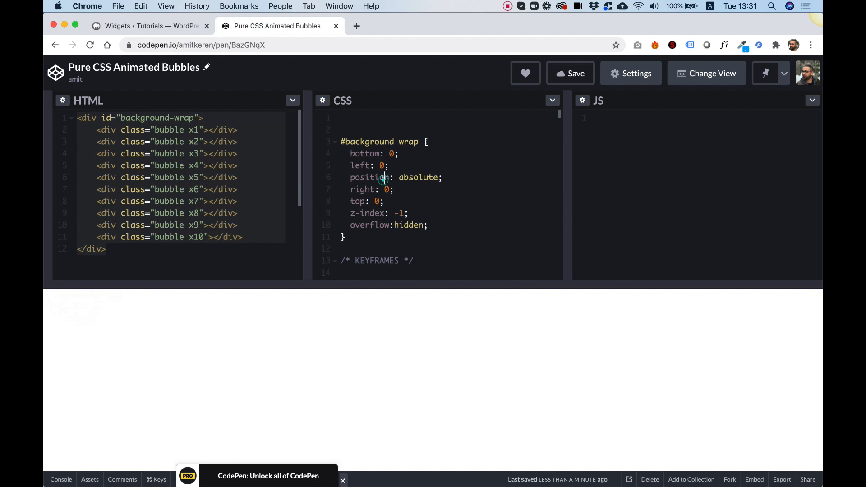
left_click(149, 25)
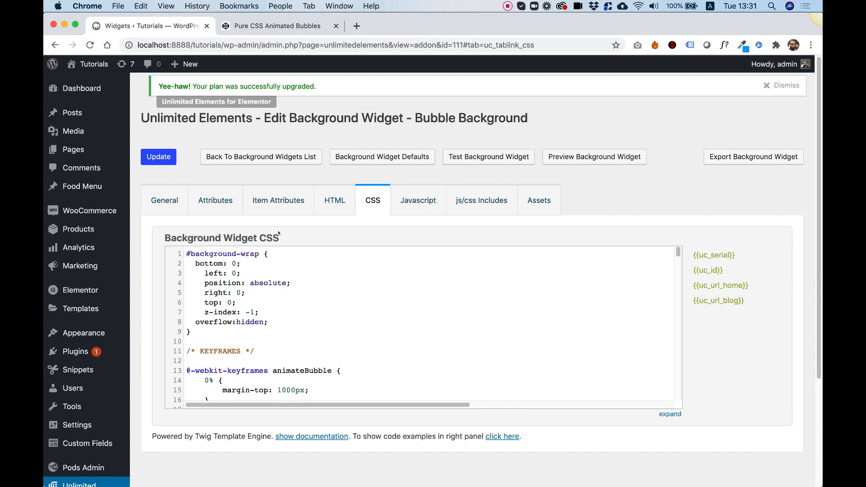
left_click(335, 200)
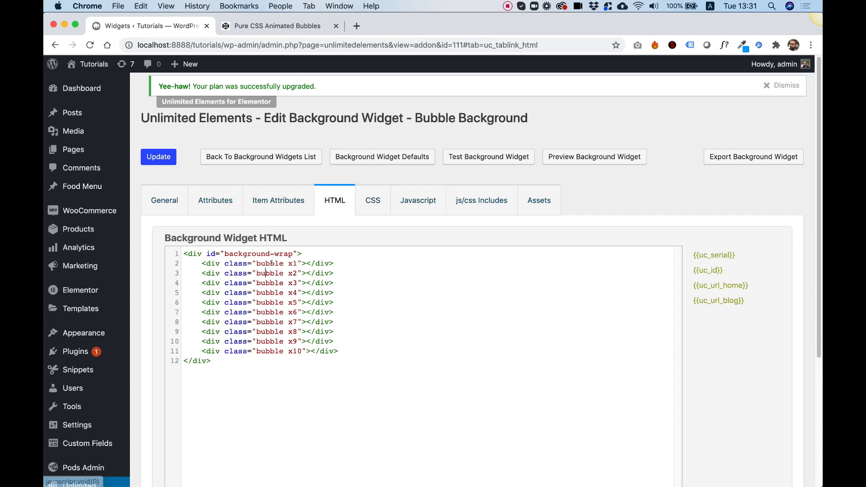
double_click(258, 253)
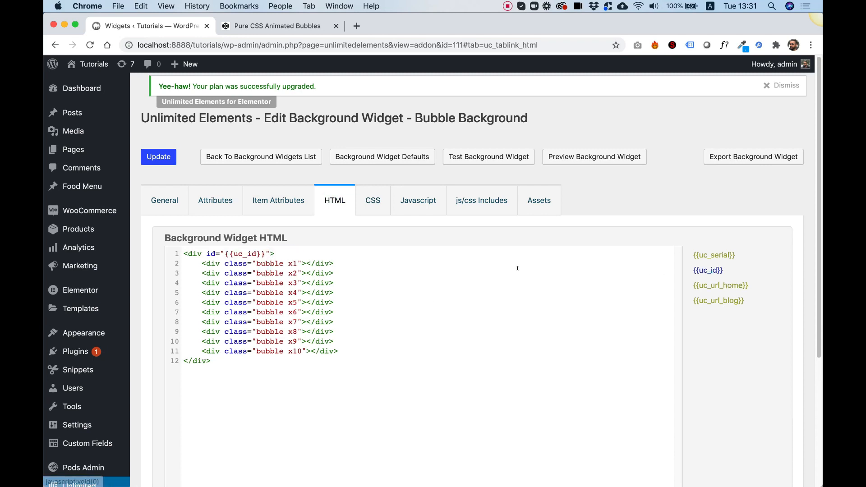
left_click(372, 200)
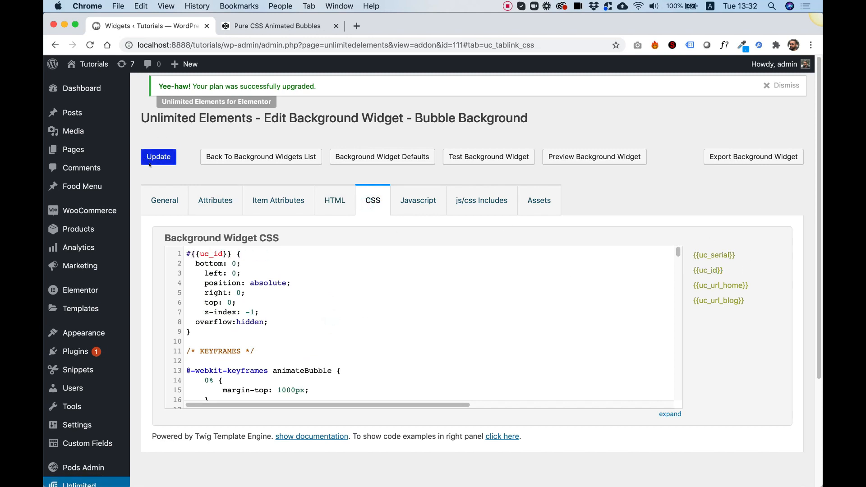
- Save the widget, then create a page titled 'Bubble' and edit it with Elementor
left_click(158, 157)
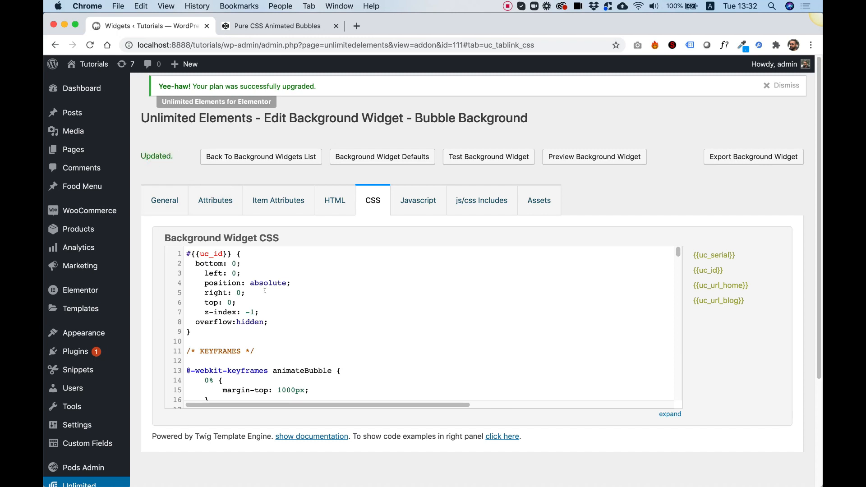
mouse_move(72, 149)
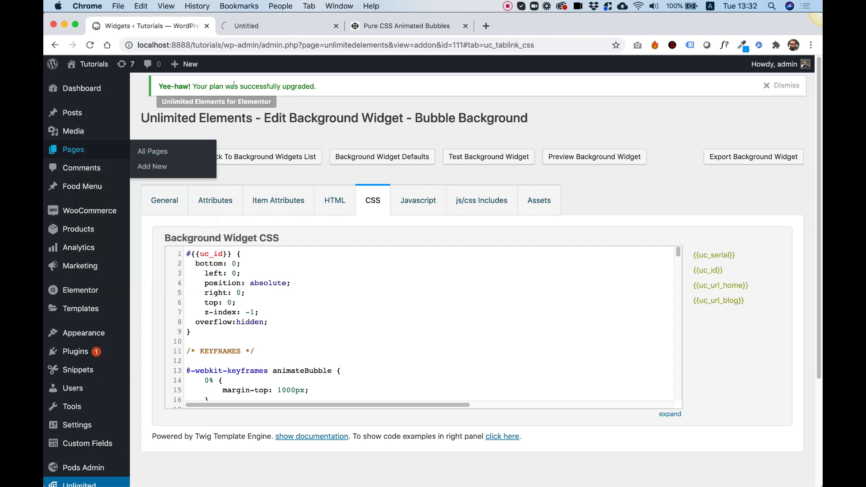
left_click(152, 151)
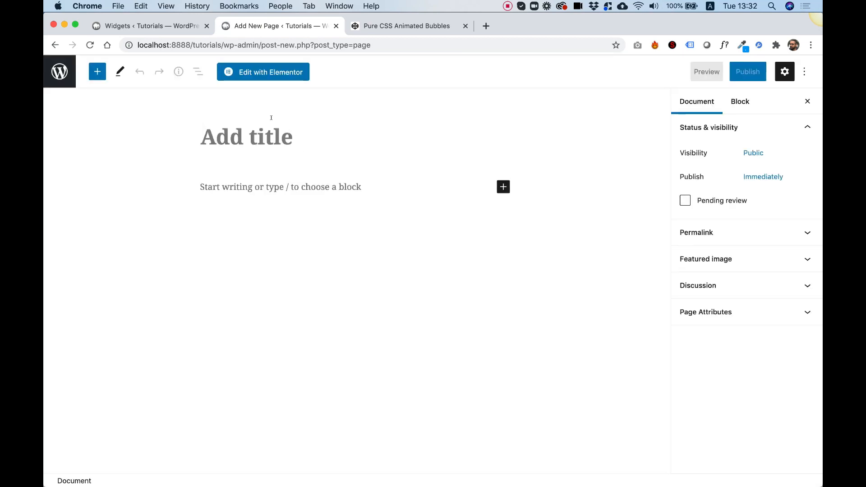
type("Bubble H")
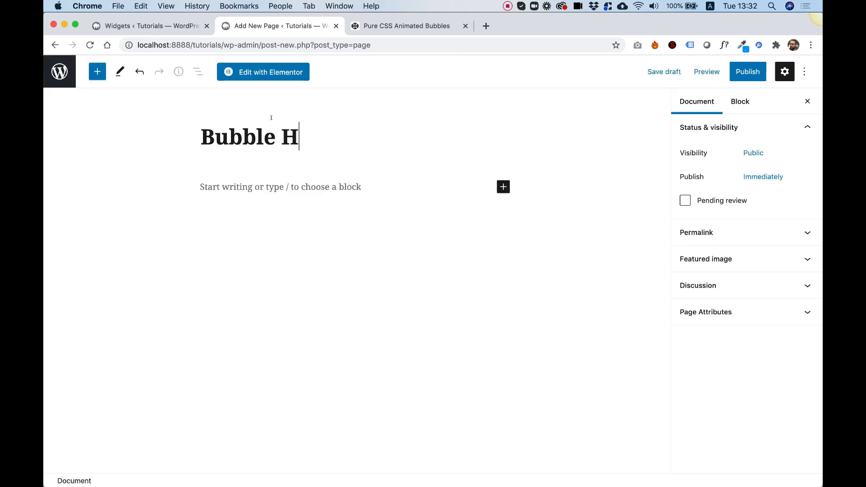
key("Backspace")
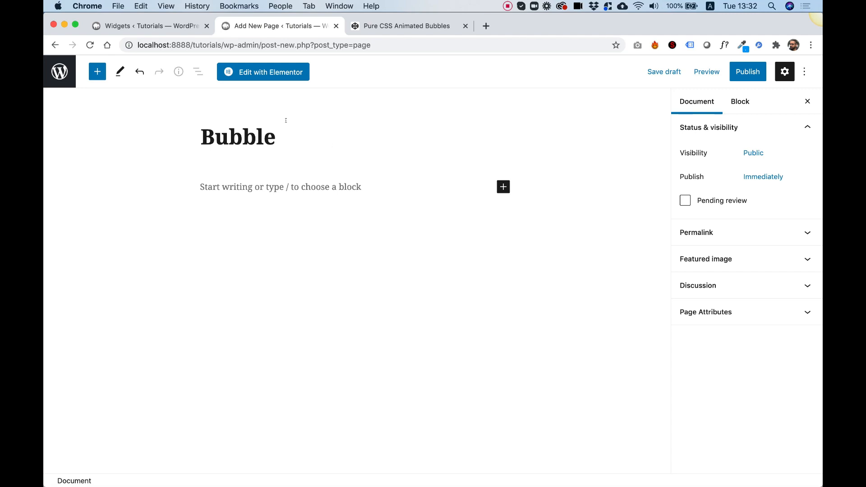
left_click(263, 72)
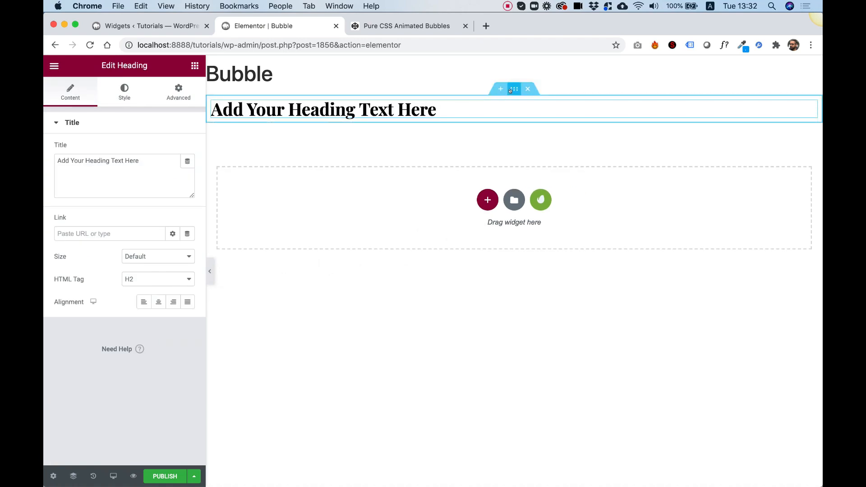
- Set the section height to Fit To Screen
left_click(513, 89)
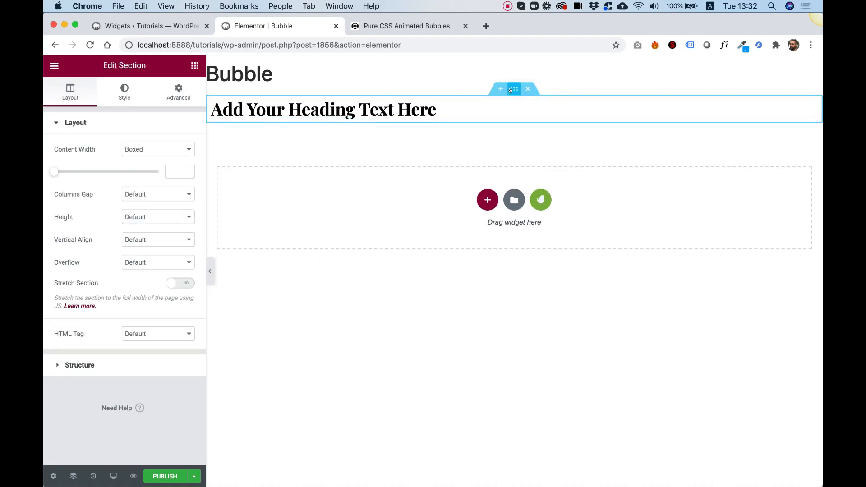
left_click(157, 216)
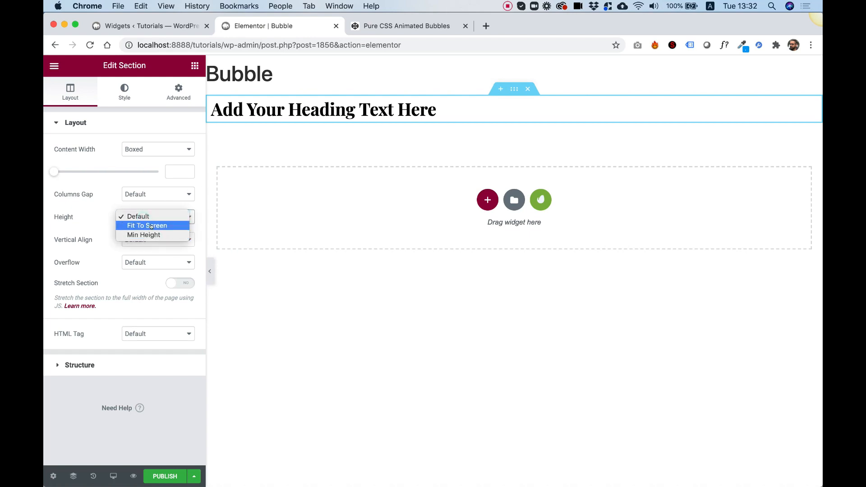
left_click(147, 225)
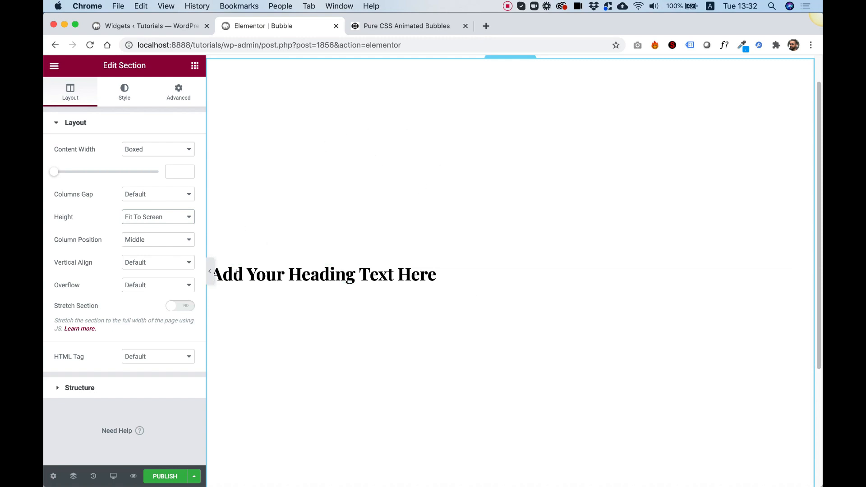
- Centre-align the heading text inside the section
left_click(324, 274)
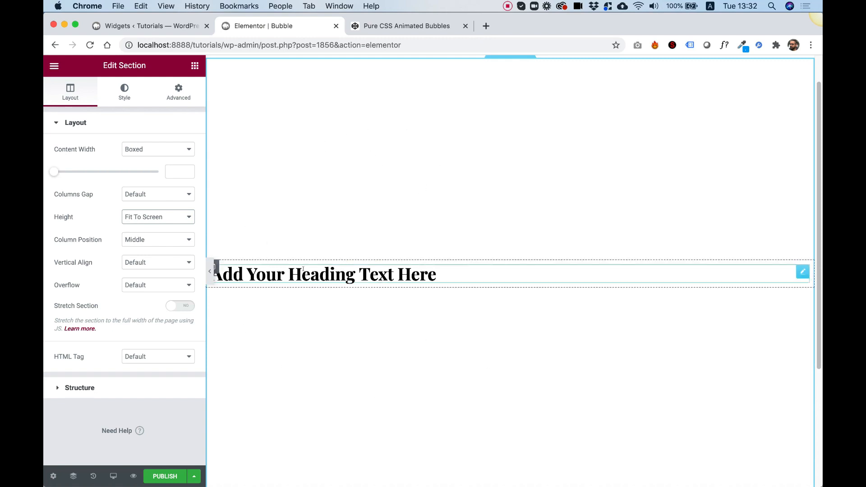
left_click(323, 273)
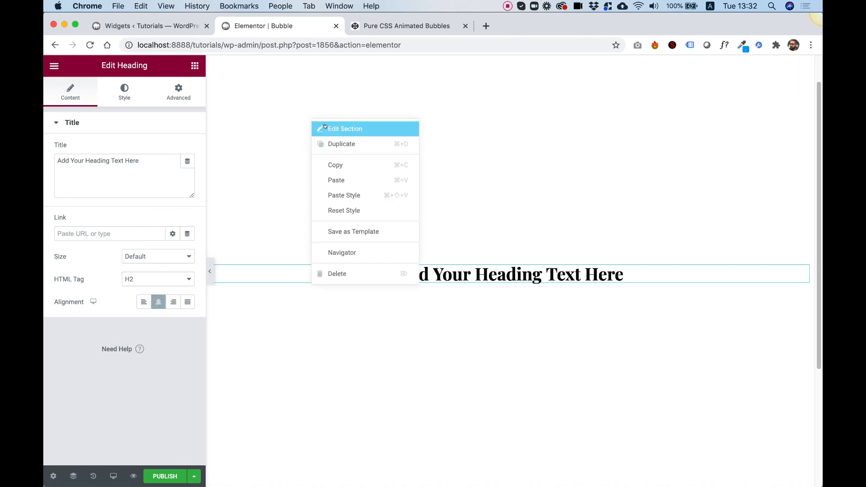
left_click(345, 128)
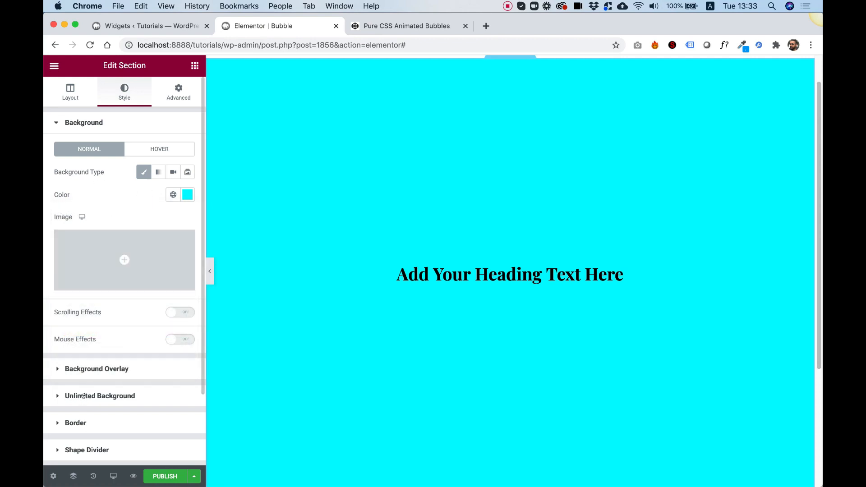
- Set the section's Unlimited Background type to Bubble Background
left_click(100, 395)
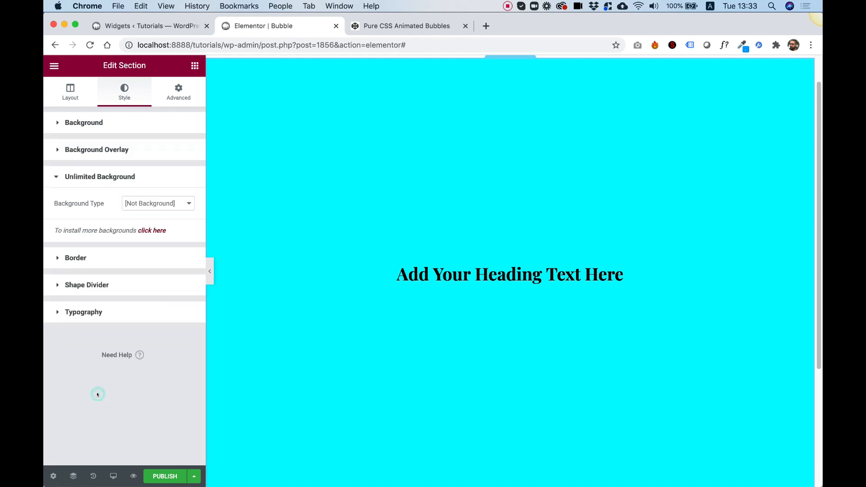
left_click(157, 203)
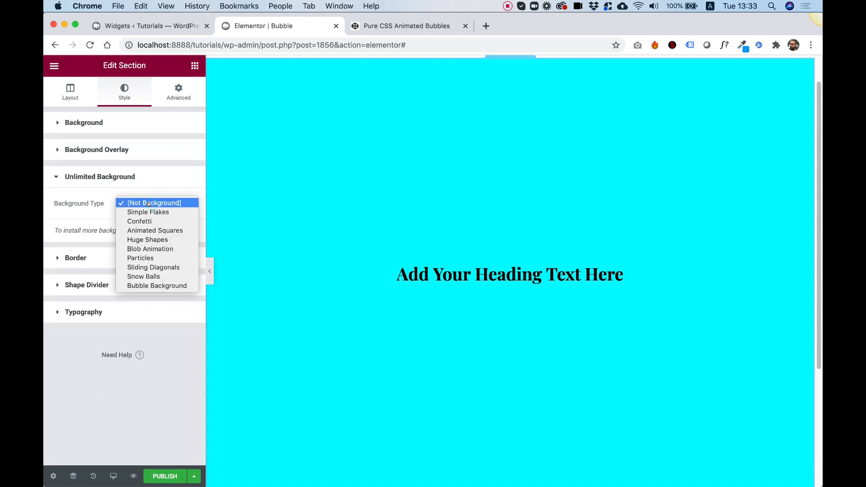
left_click(156, 286)
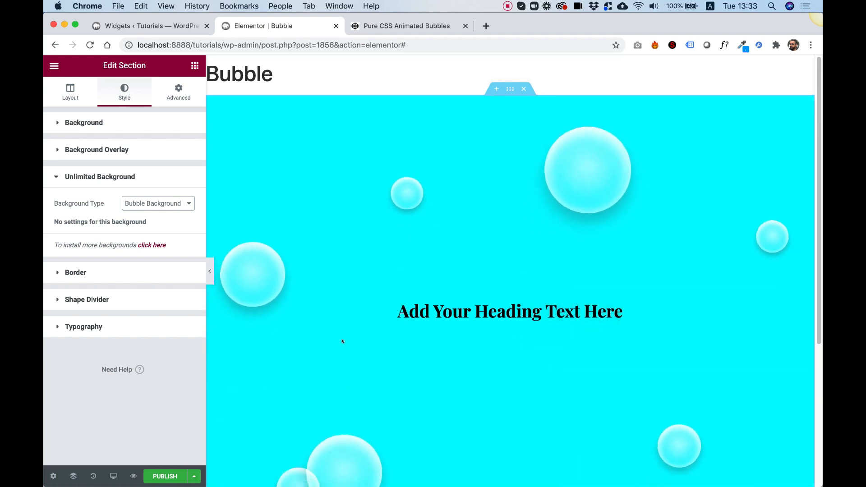
scroll("down", 3)
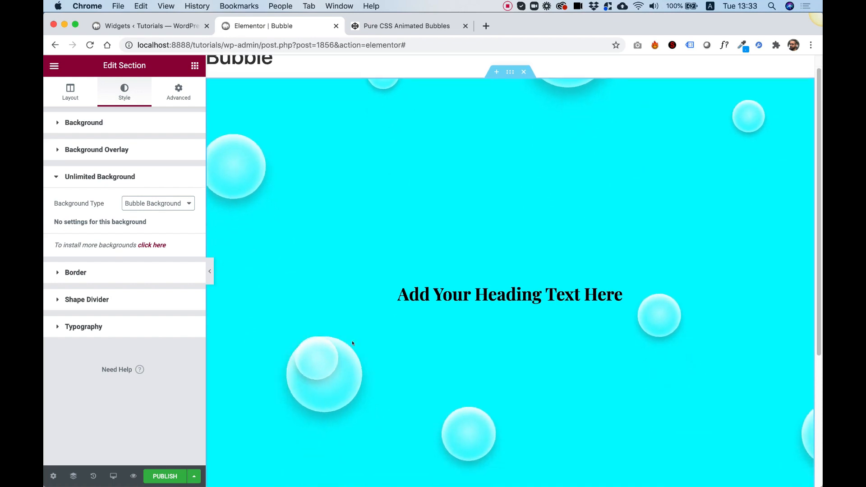